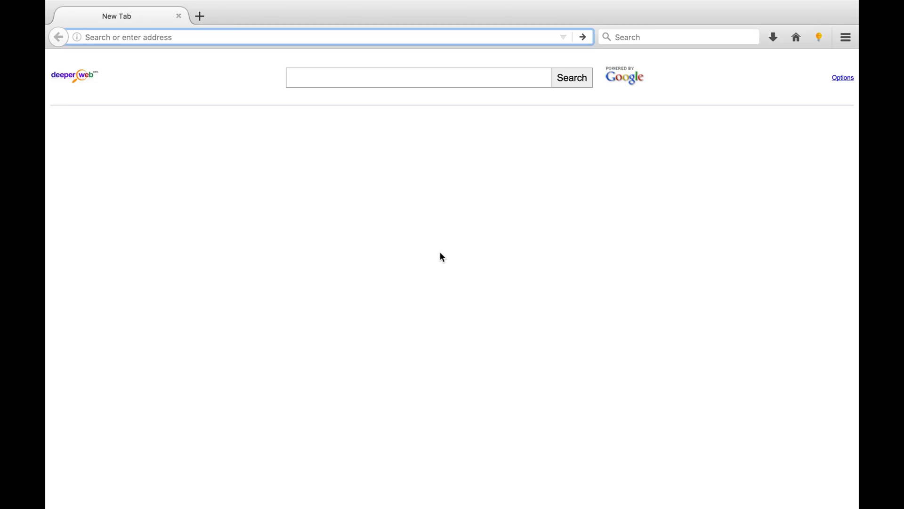
{"action": "type", "text": "https://"}
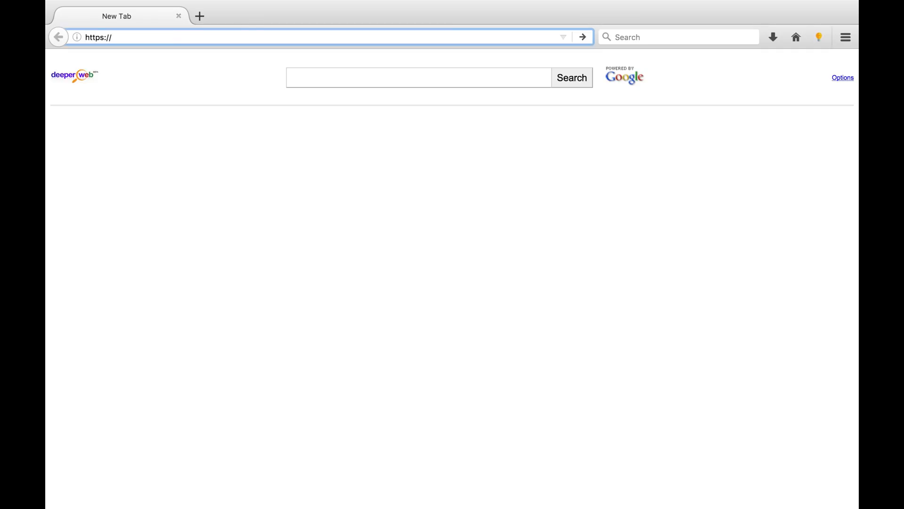
{"action": "type", "text": "192.168.100.1:8006"}
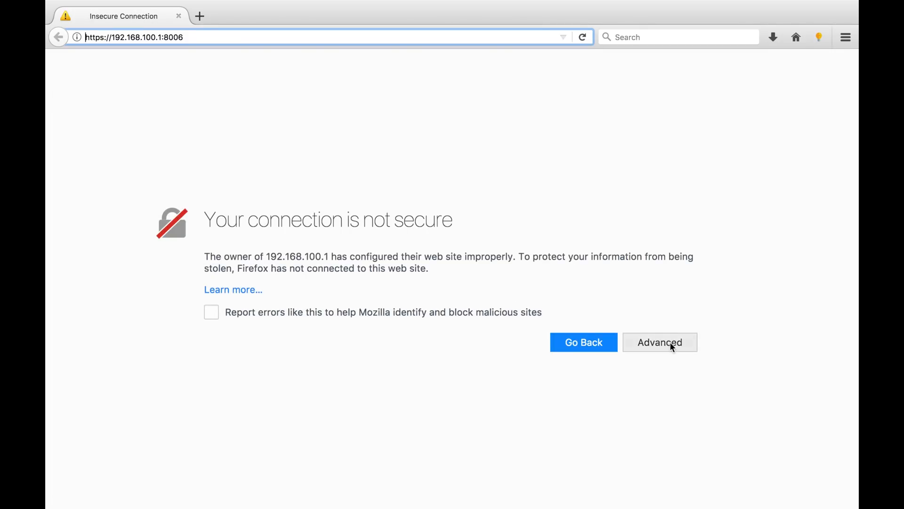
{"action": "left_click", "coordinate": [659, 342]}
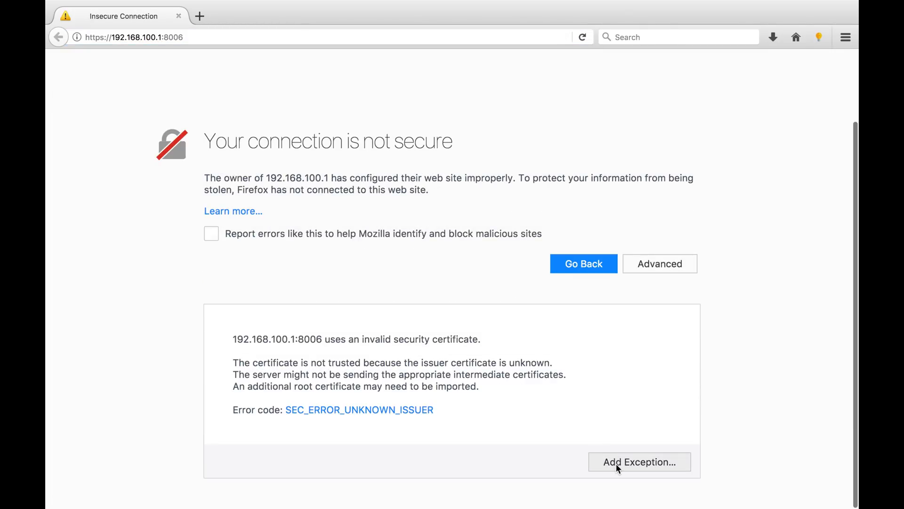
{"action": "left_click", "coordinate": [638, 462]}
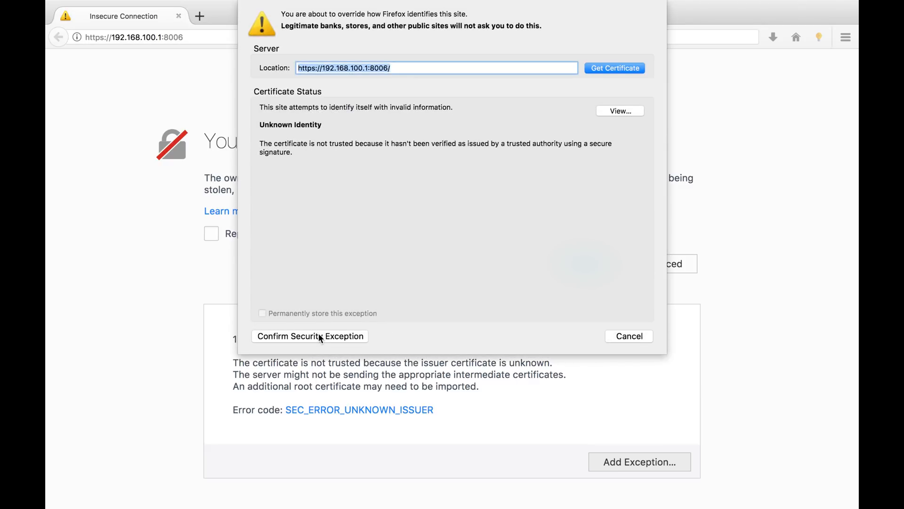
{"action": "left_click", "coordinate": [309, 336]}
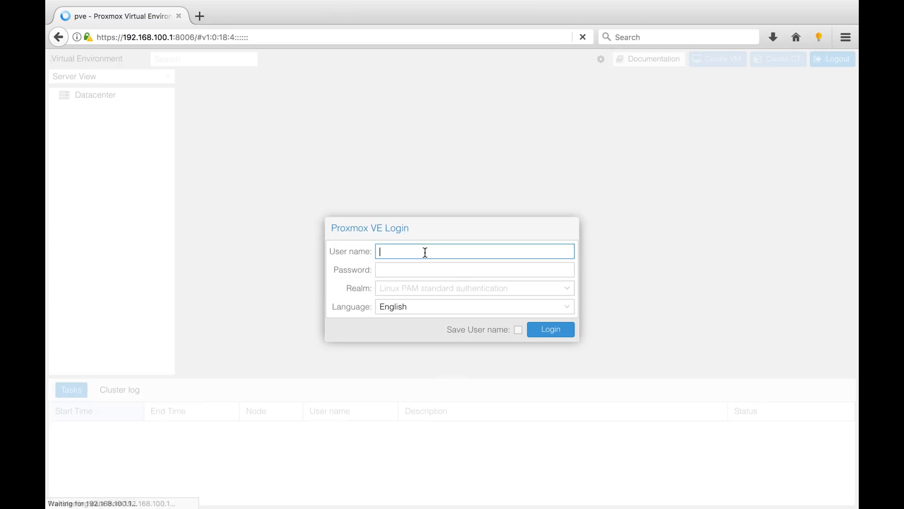
- Log in as root, dismiss the no-subscription notice, and expand the pve node's storages
{"action": "type", "text": "root"}
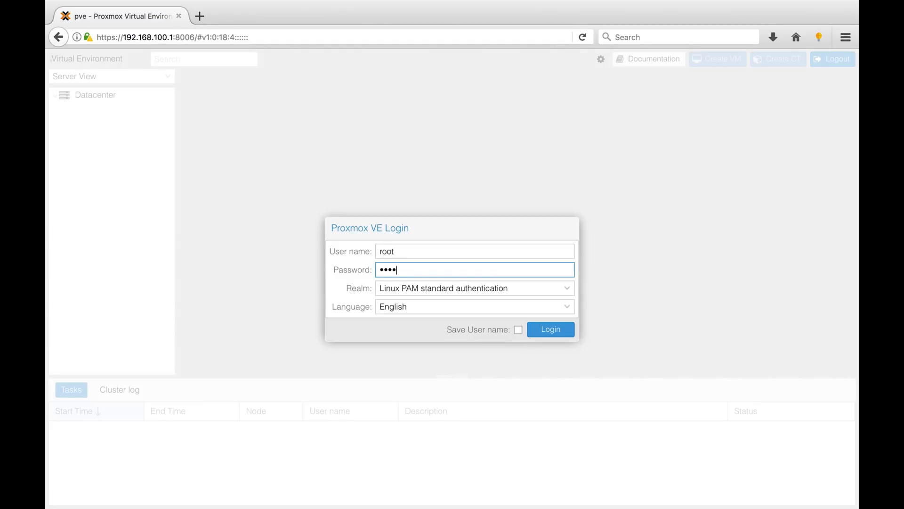
{"action": "left_click", "coordinate": [549, 329]}
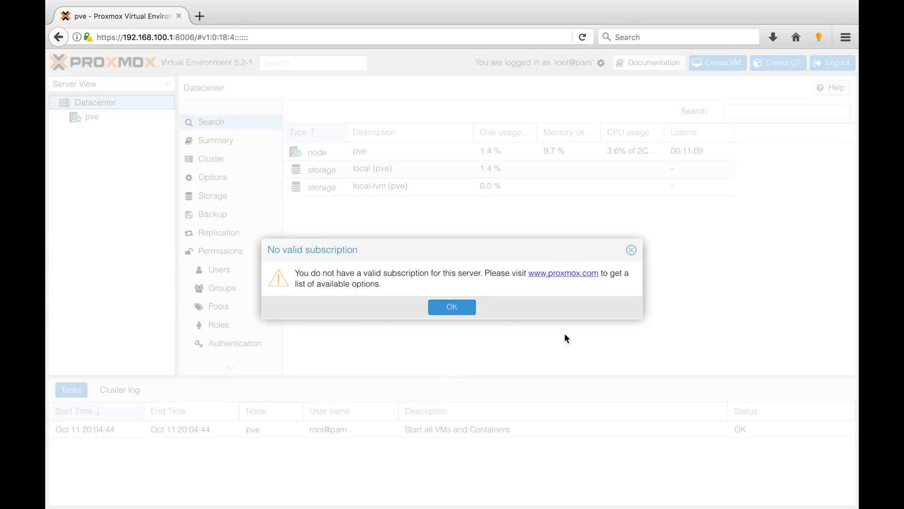
{"action": "mouse_move", "coordinate": [381, 312]}
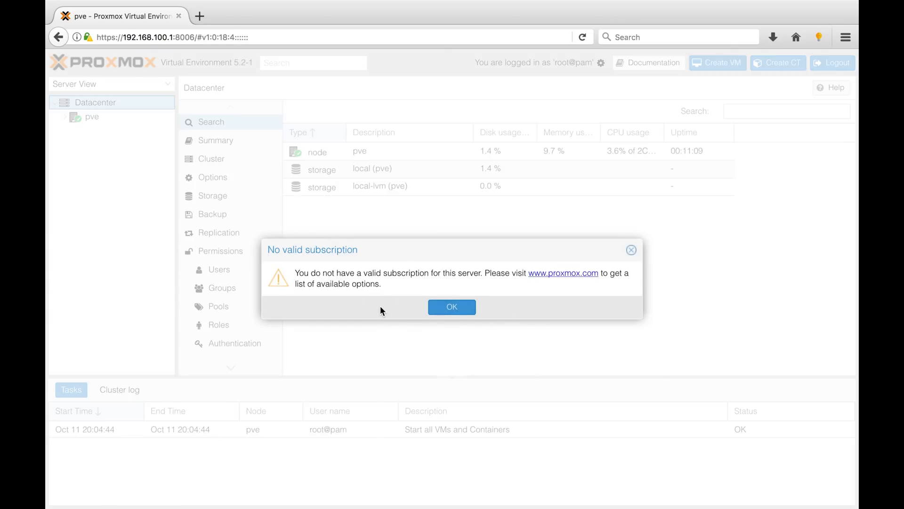
{"action": "left_click", "coordinate": [451, 306]}
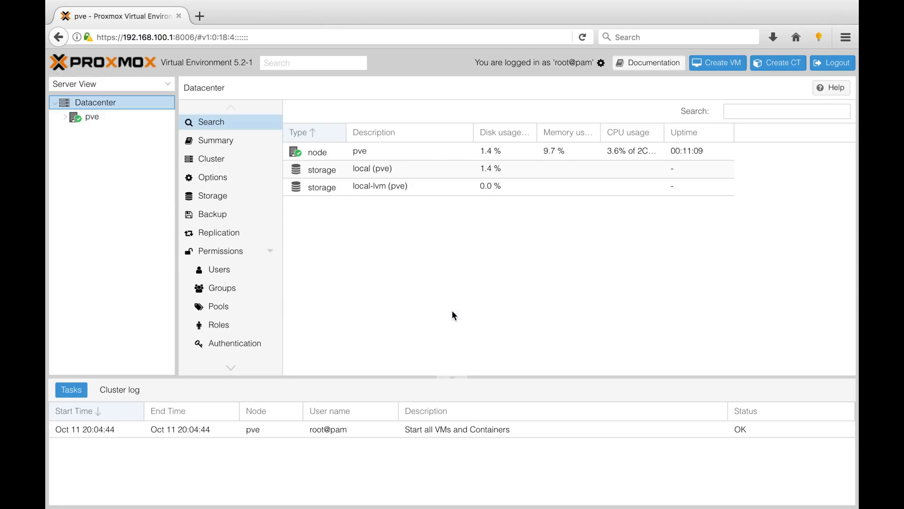
{"action": "left_click", "coordinate": [65, 117]}
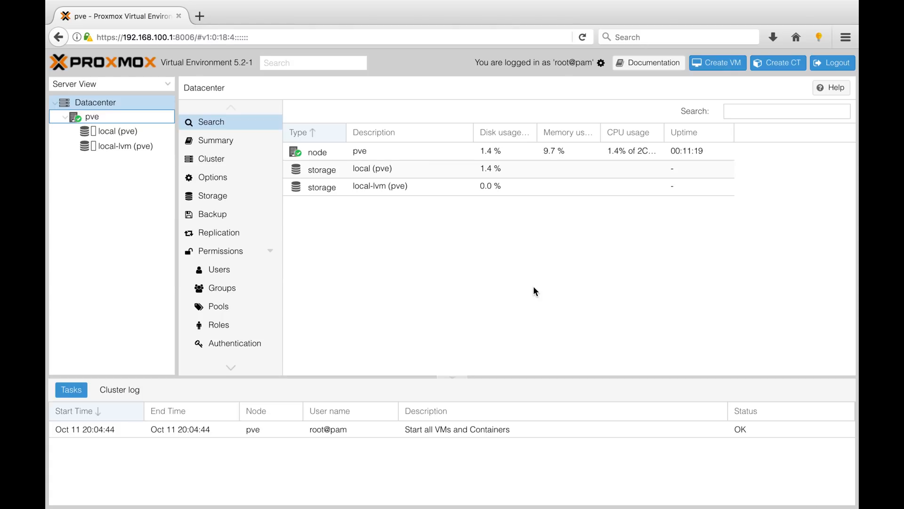
{"action": "mouse_move", "coordinate": [369, 334]}
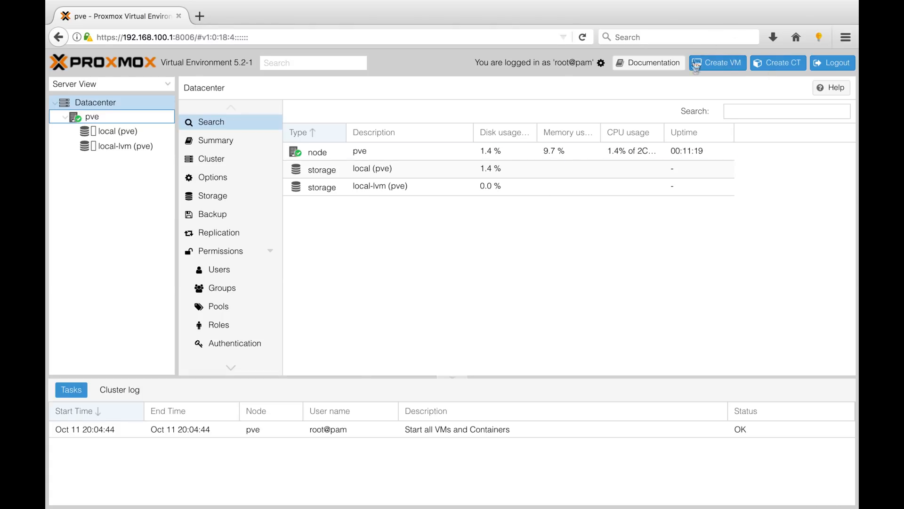
{"action": "mouse_move", "coordinate": [303, 464]}
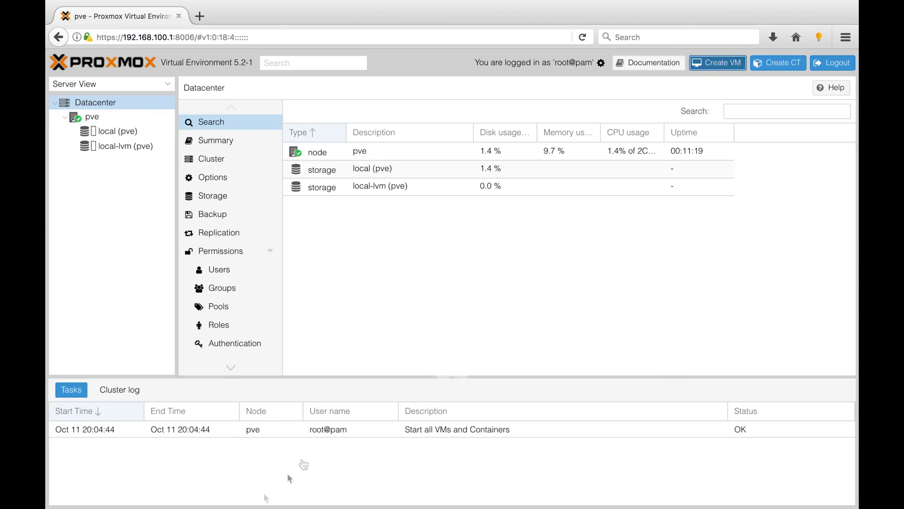
{"action": "left_click", "coordinate": [718, 63]}
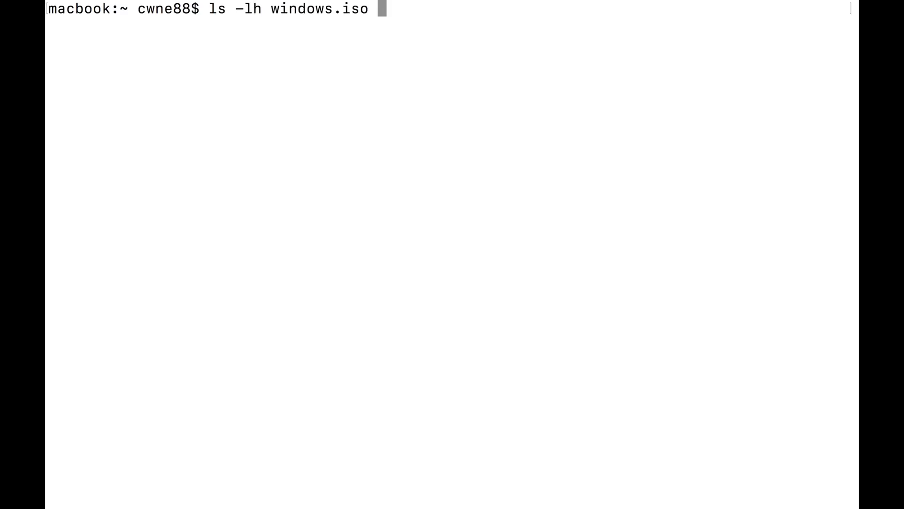
{"action": "key", "text": "Return"}
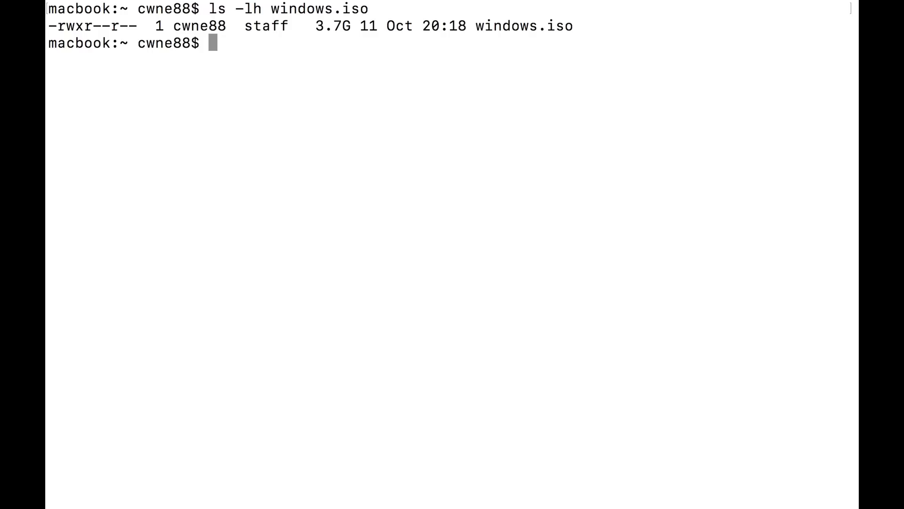
{"action": "type", "text": "ssh root@"}
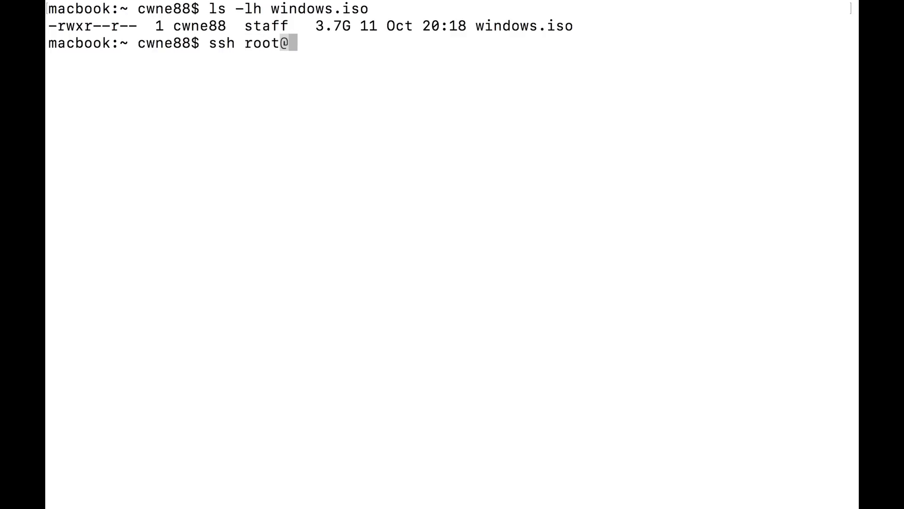
{"action": "type", "text": "192.168.100.1"}
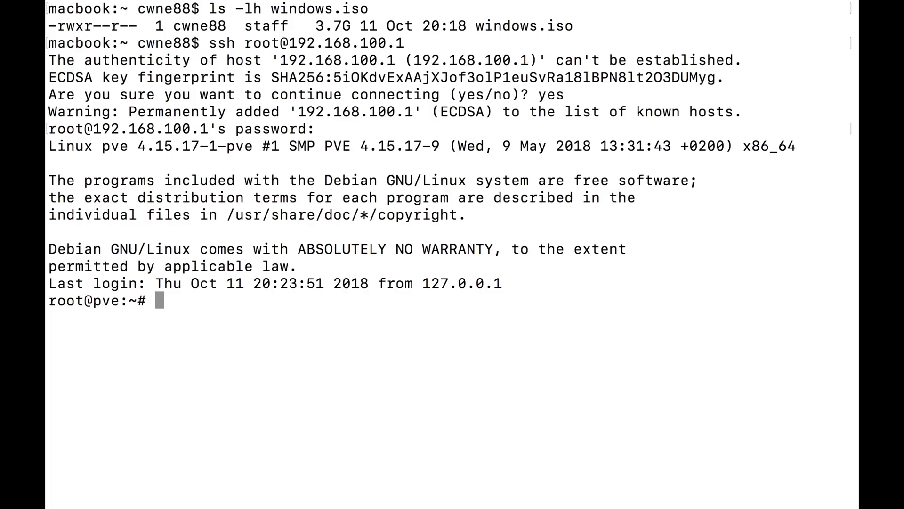
- Check /var/lib/vz/template/iso is empty on the server and exit the SSH session
{"action": "type", "text": "cd /var/lib/vz"}
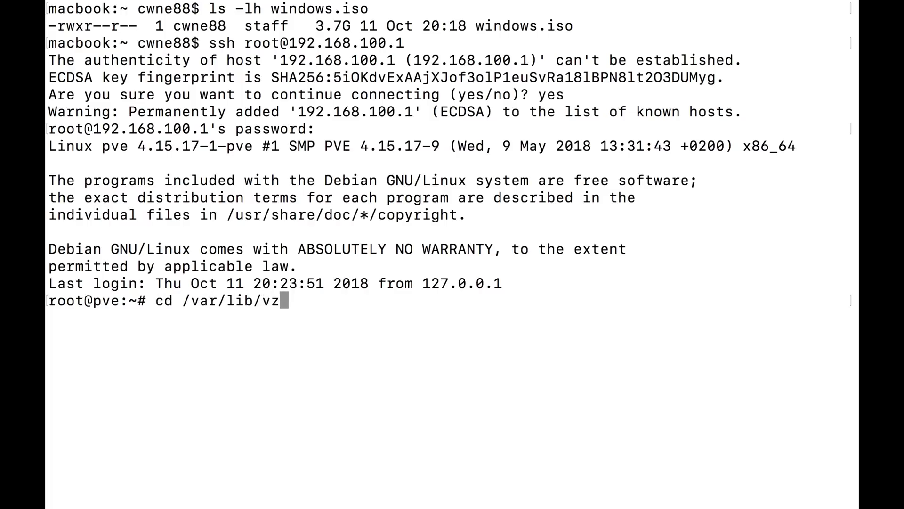
{"action": "key", "text": "Return"}
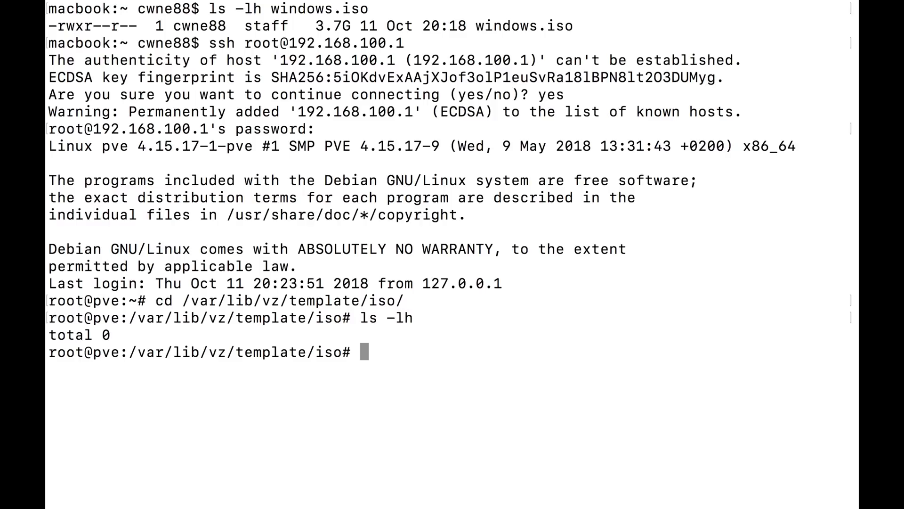
{"action": "type", "text": "exit"}
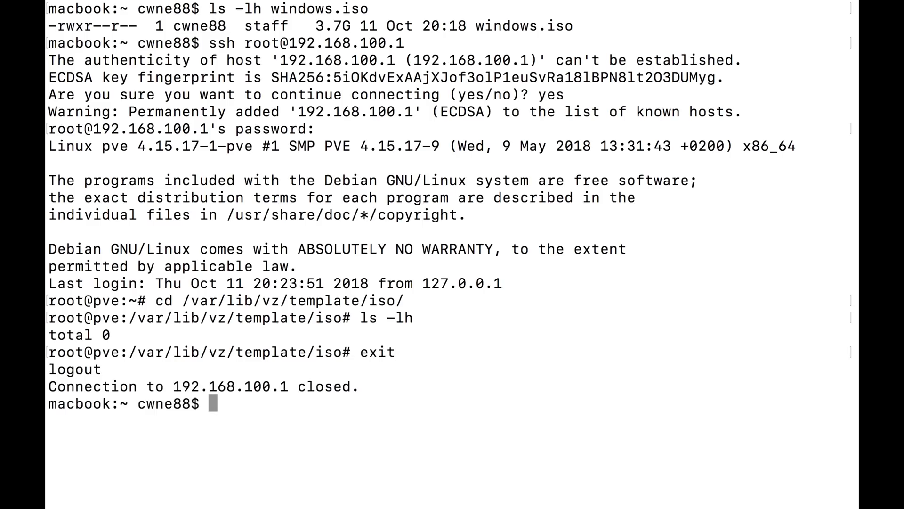
{"action": "type", "text": "scp"}
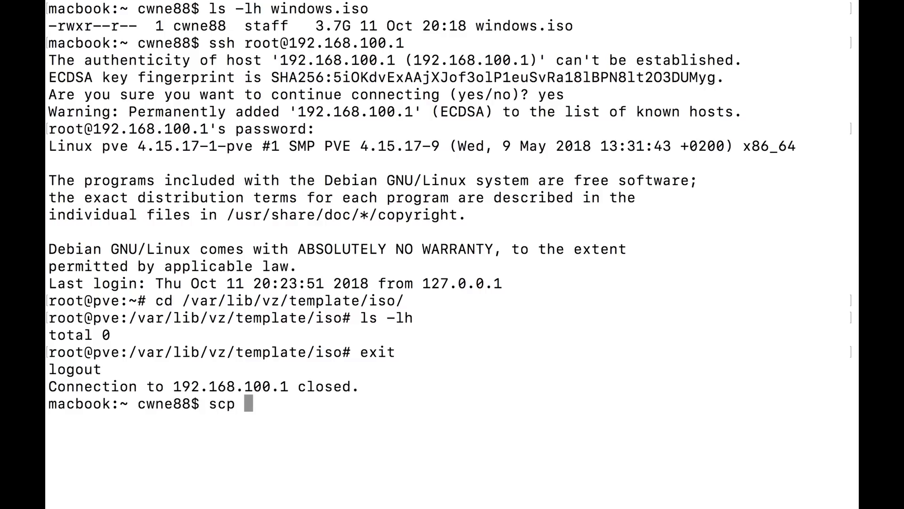
{"action": "type", "text": "windows.iso"}
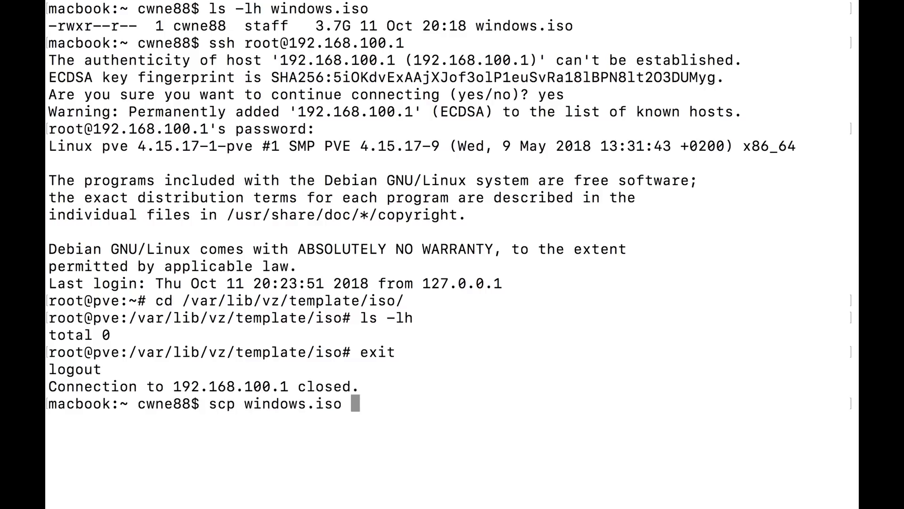
{"action": "type", "text": "root@192.168."}
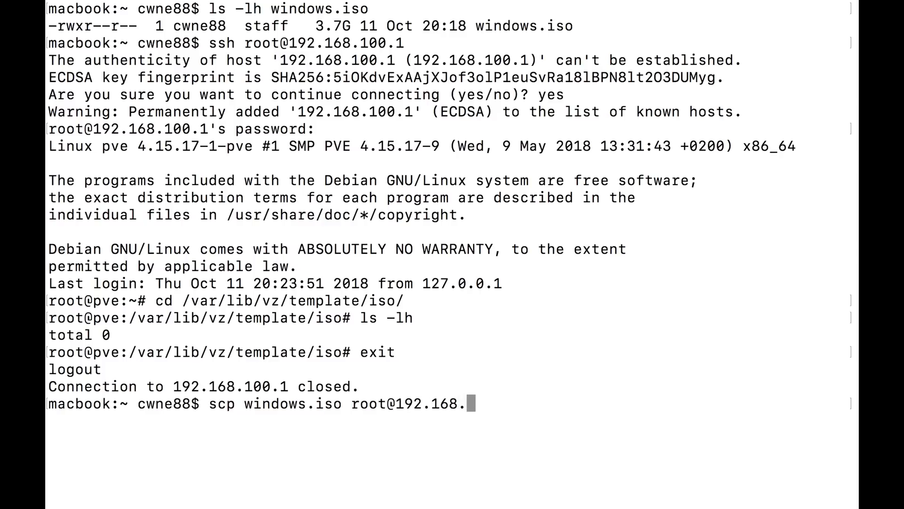
{"action": "type", "text": "100.1://"}
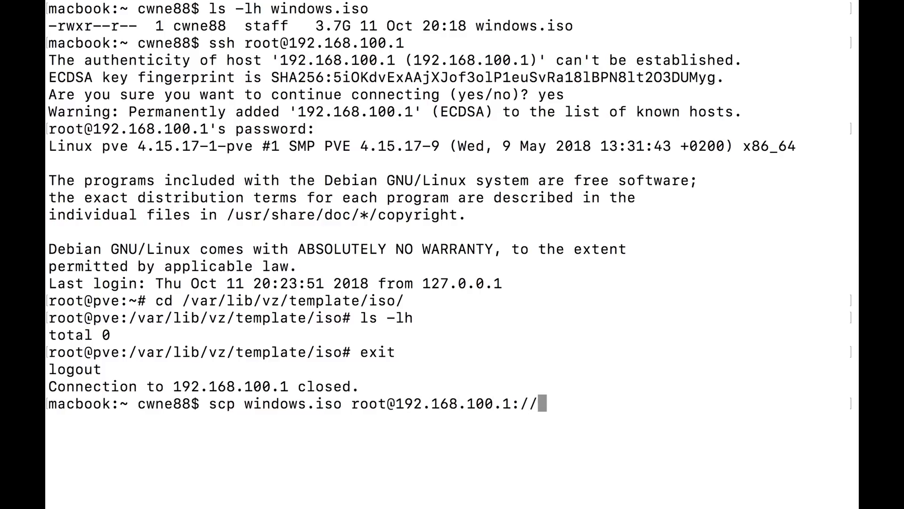
{"action": "type", "text": "var/lib/vz"}
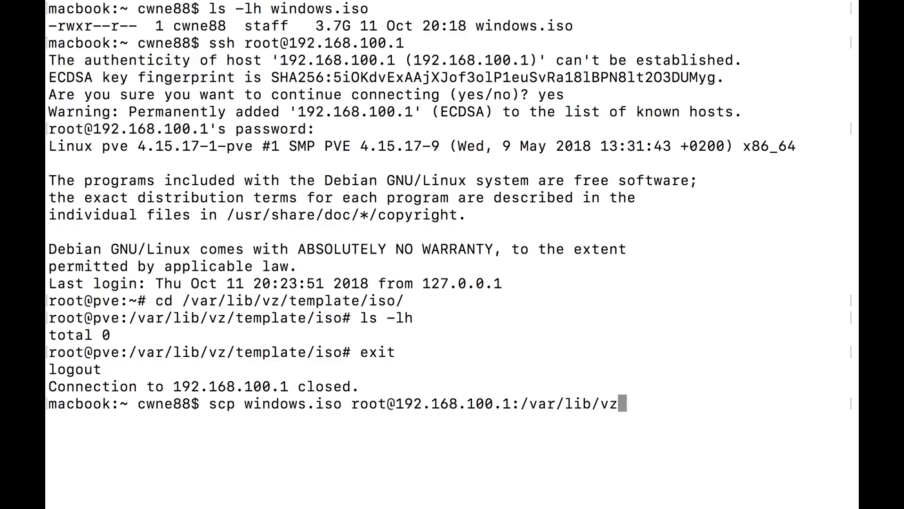
{"action": "type", "text": "/template/iso"}
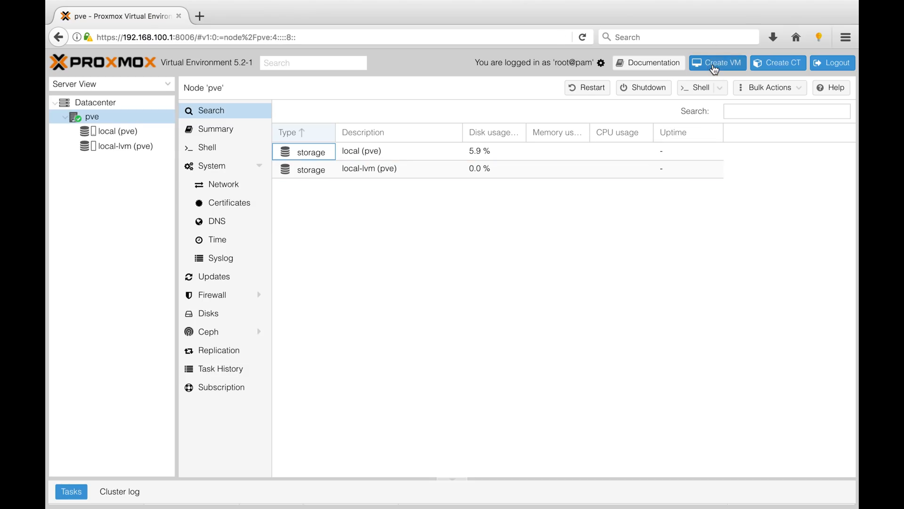
- Start the Create VM wizard and name the new VM 'windows'
{"action": "left_click", "coordinate": [717, 64]}
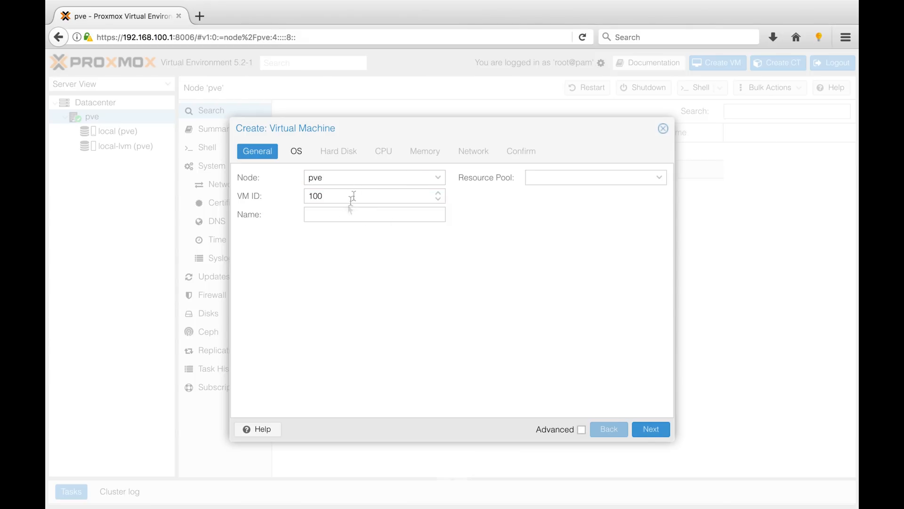
{"action": "left_click", "coordinate": [374, 214]}
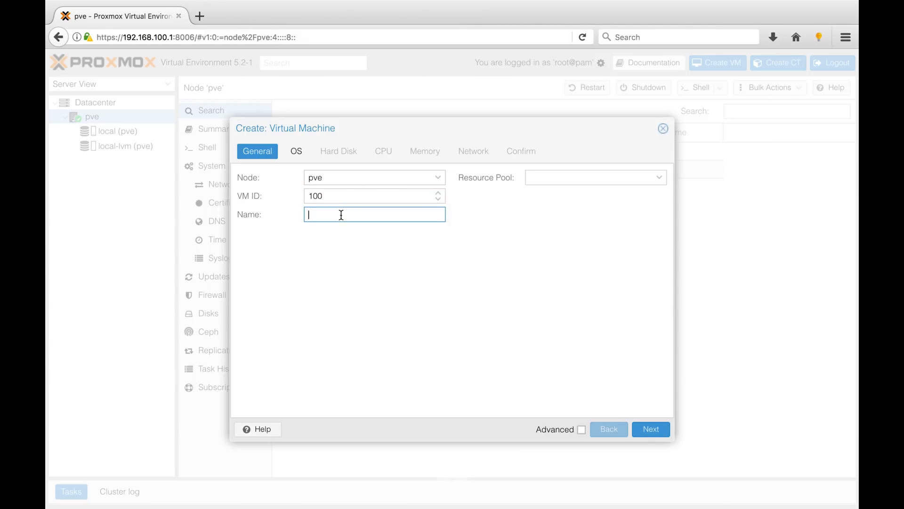
{"action": "type", "text": "windows"}
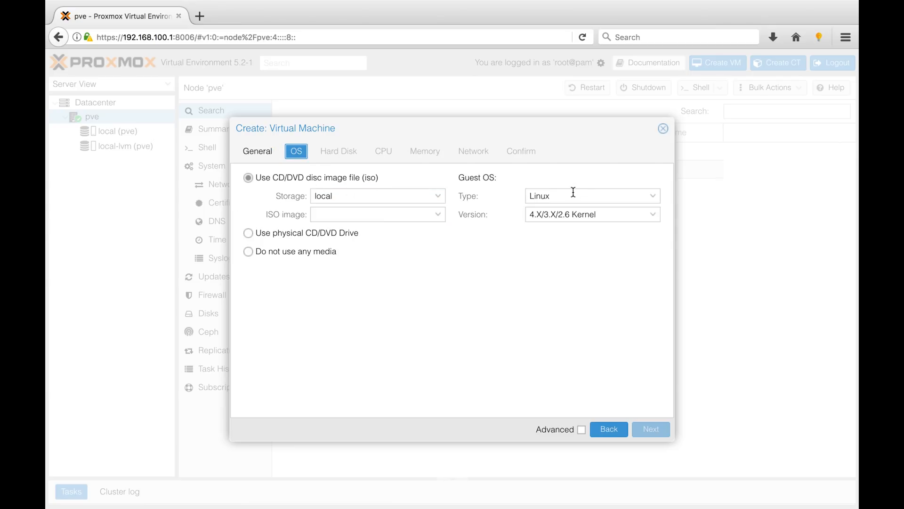
- Set guest OS to Microsoft Windows with windows.iso as the install ISO, continuing to Hard Disk
{"action": "left_click", "coordinate": [591, 196]}
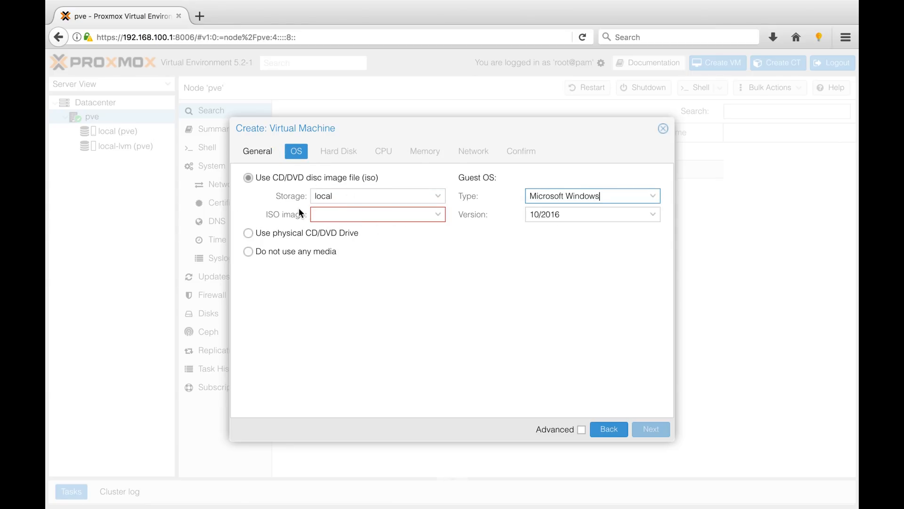
{"action": "left_click", "coordinate": [437, 214]}
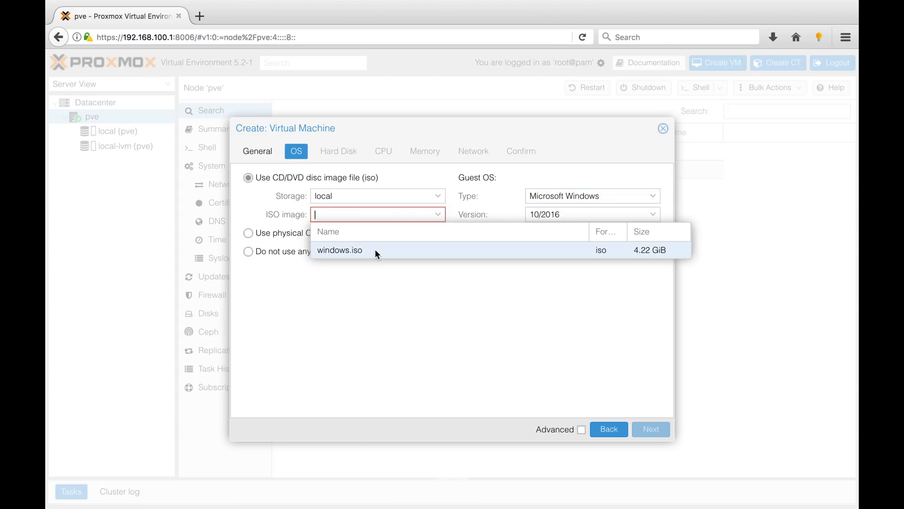
{"action": "left_click", "coordinate": [340, 249]}
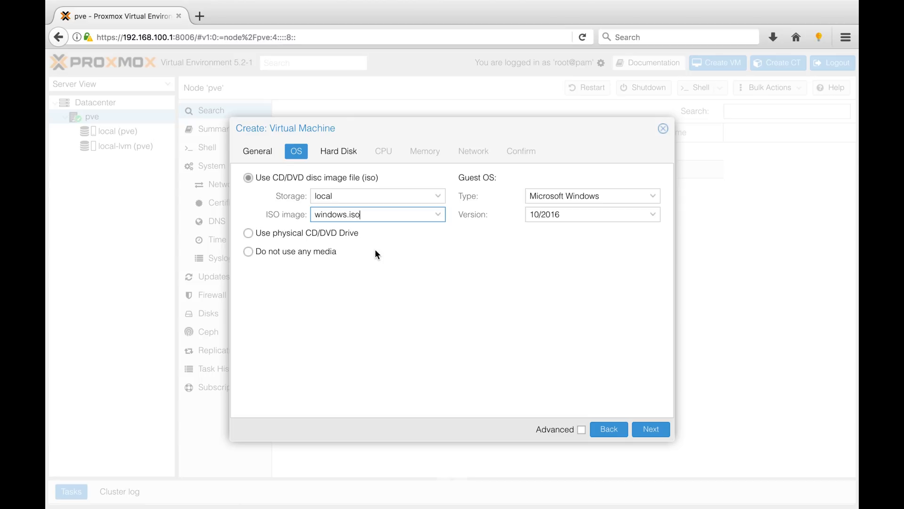
{"action": "left_click", "coordinate": [439, 214]}
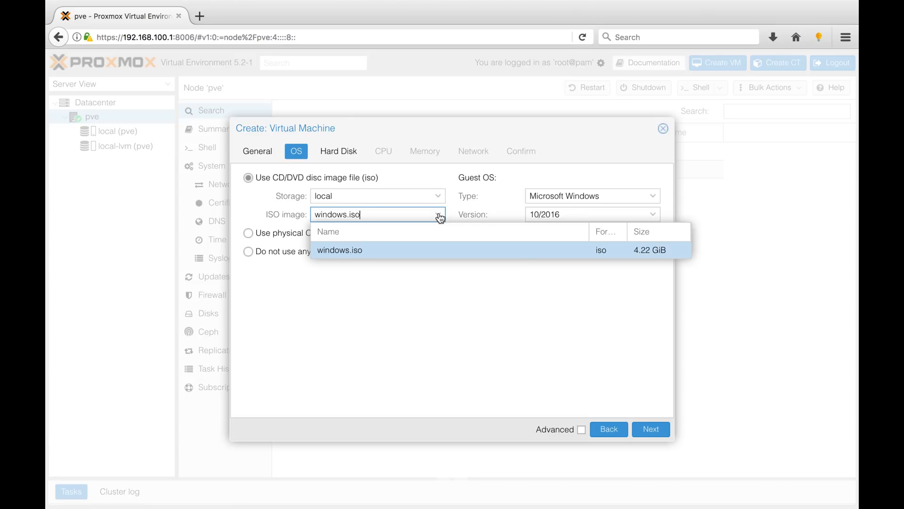
{"action": "left_click", "coordinate": [340, 249]}
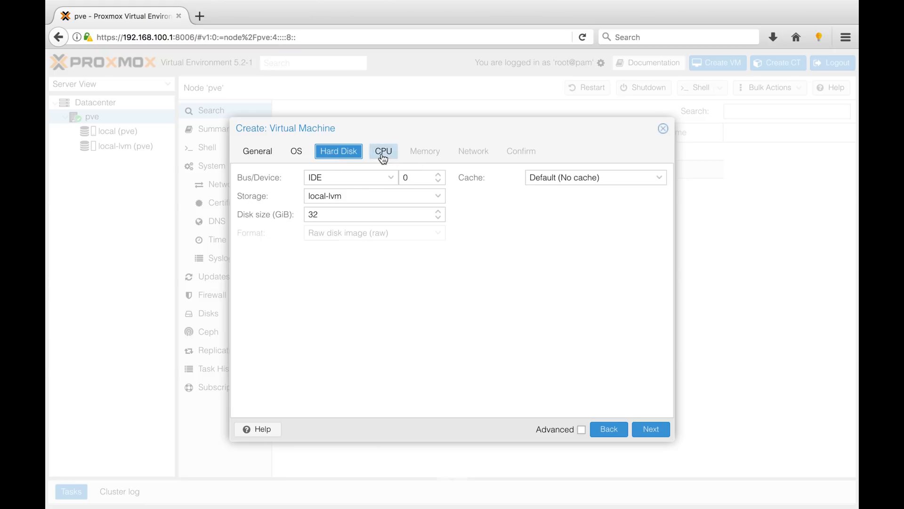
- Accept default 32 GiB disk, CPU, 2048 MB memory and e1000 network, then finish creating VM 100
{"action": "left_click", "coordinate": [424, 151]}
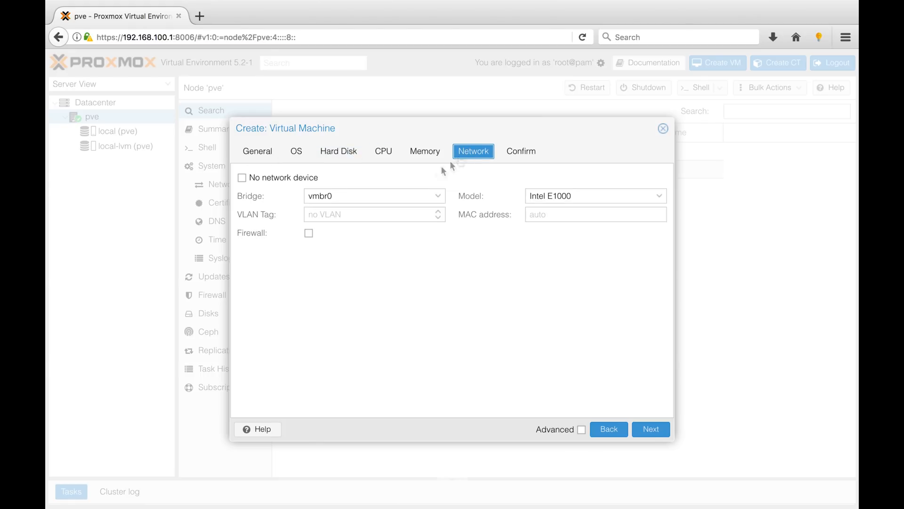
{"action": "mouse_move", "coordinate": [574, 200]}
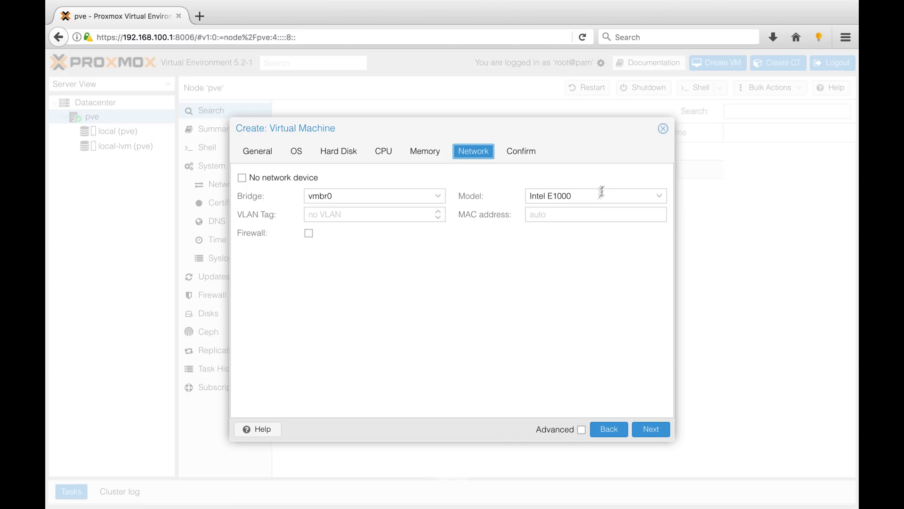
{"action": "mouse_move", "coordinate": [597, 177]}
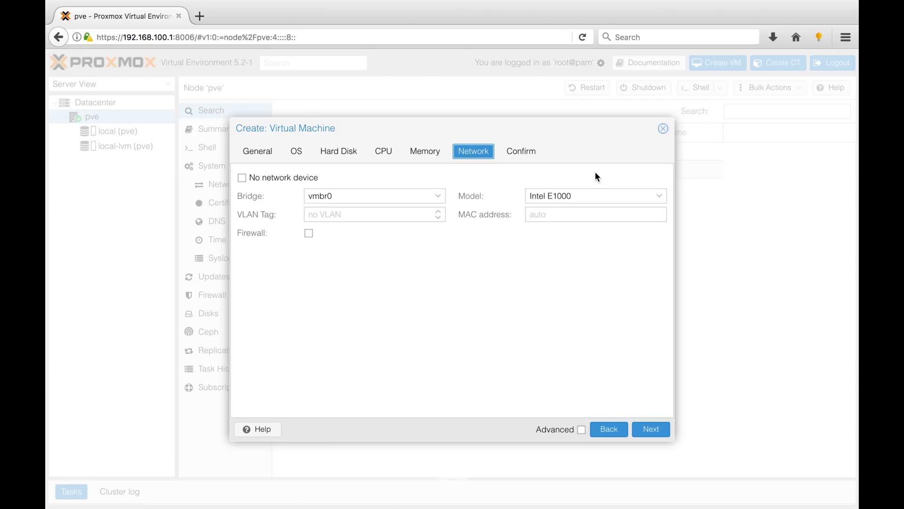
{"action": "left_click", "coordinate": [651, 429]}
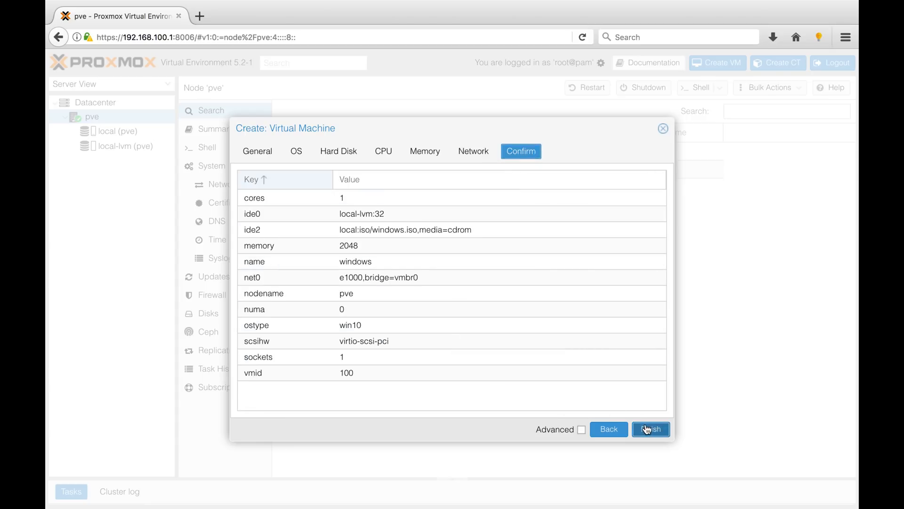
{"action": "left_click", "coordinate": [650, 429]}
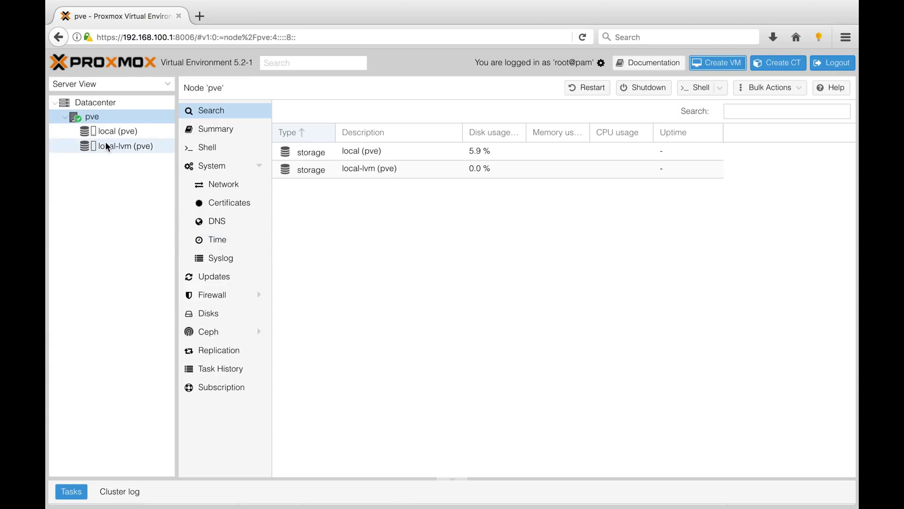
- Select VM 100 (windows), start it, and launch its noVNC console in a new tab
{"action": "left_click", "coordinate": [121, 130]}
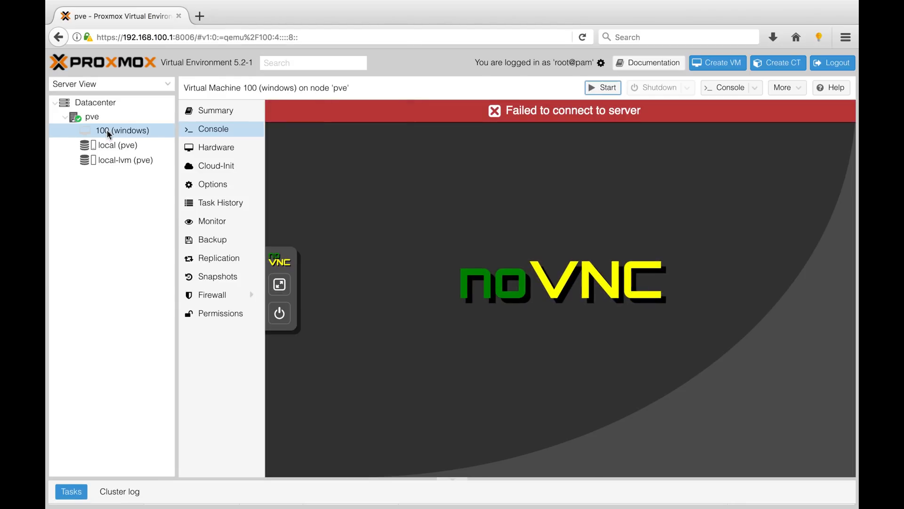
{"action": "mouse_move", "coordinate": [592, 118]}
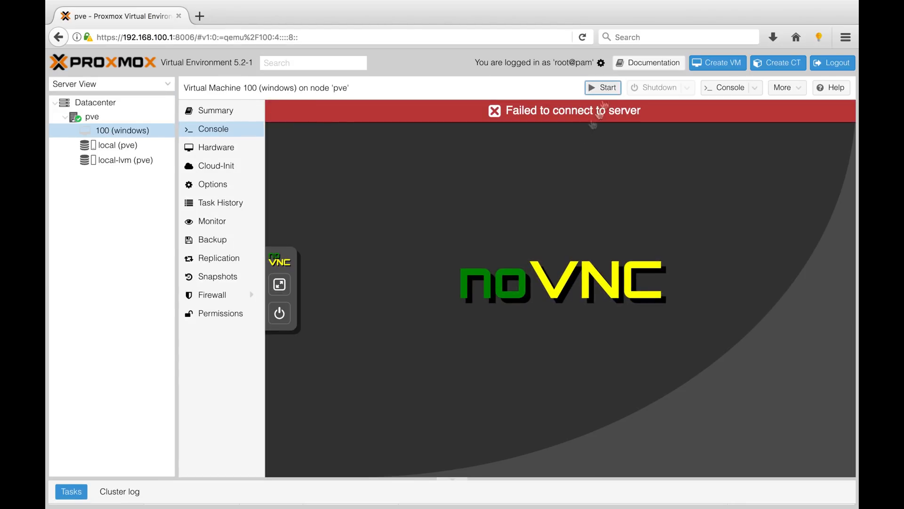
{"action": "left_click", "coordinate": [602, 87]}
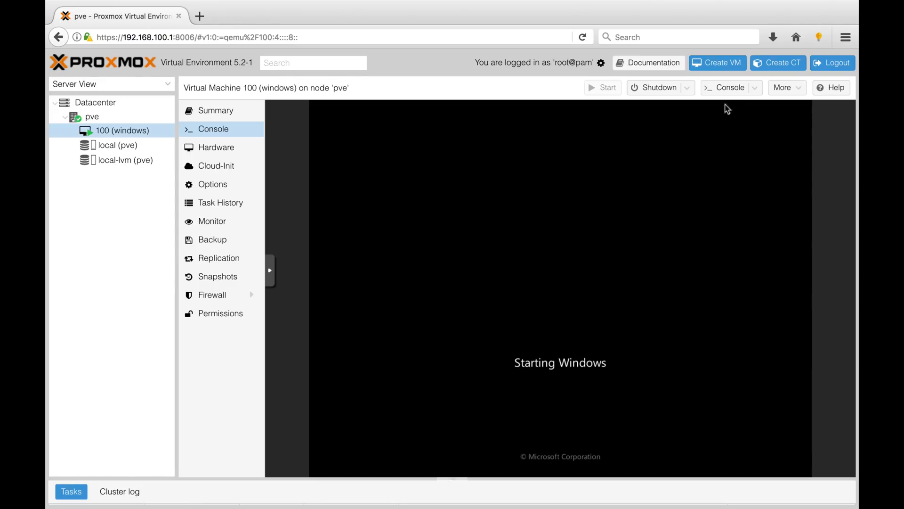
{"action": "left_click", "coordinate": [728, 88]}
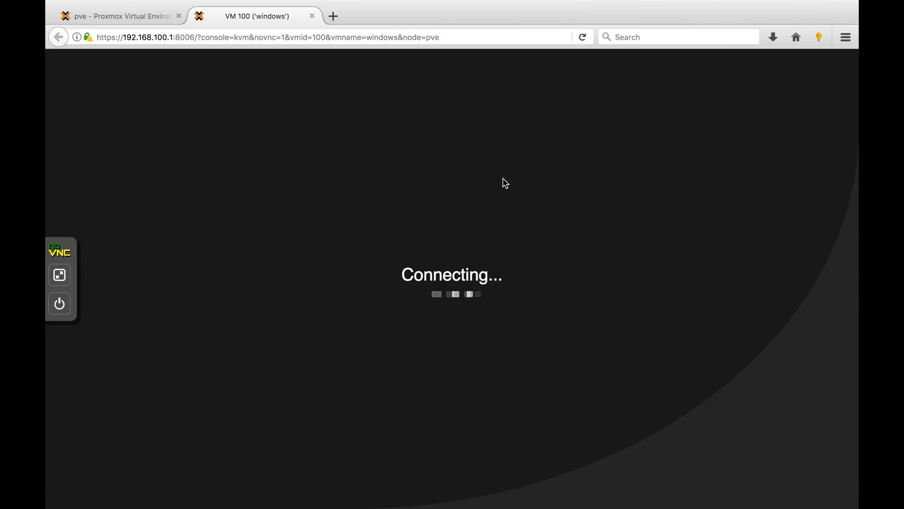